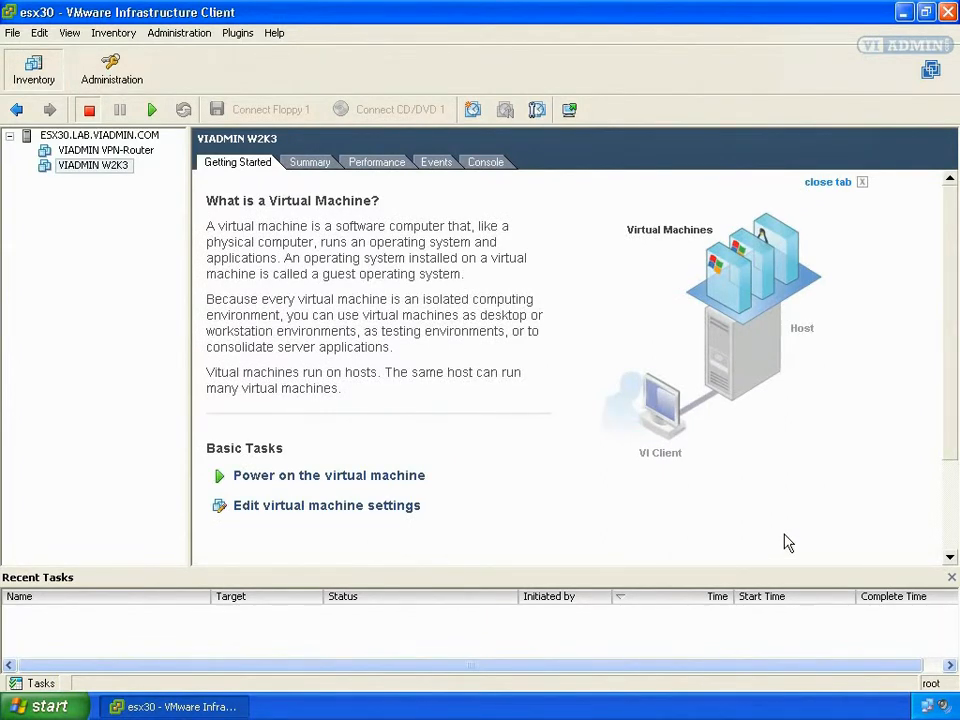
mouse_move(220, 285)
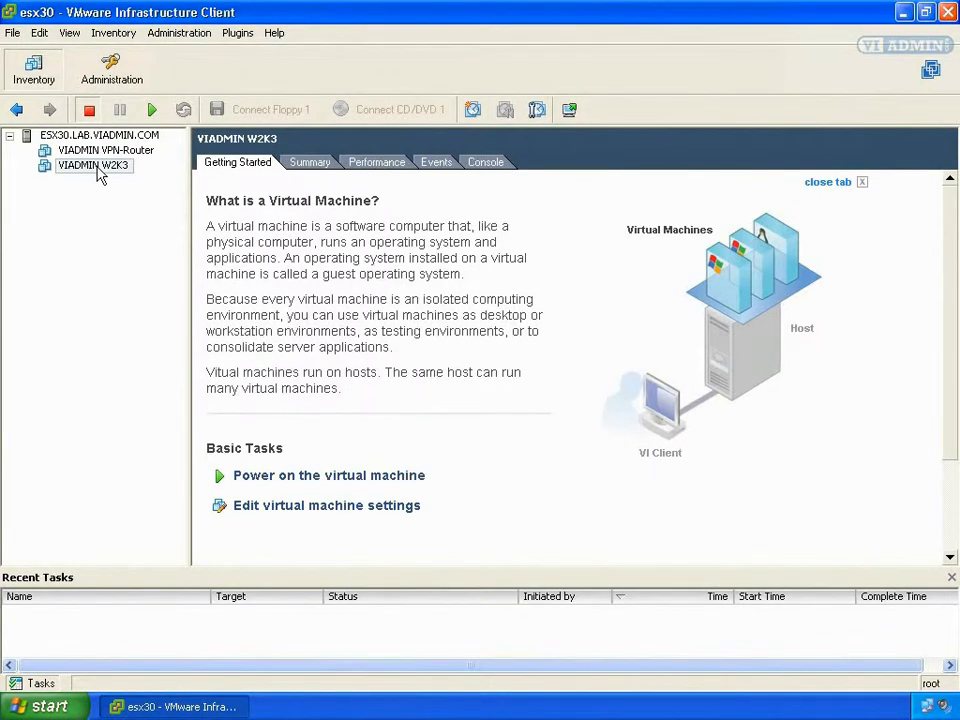
Bring up the W2K3 machine's actions and launch its console window
right_click(94, 165)
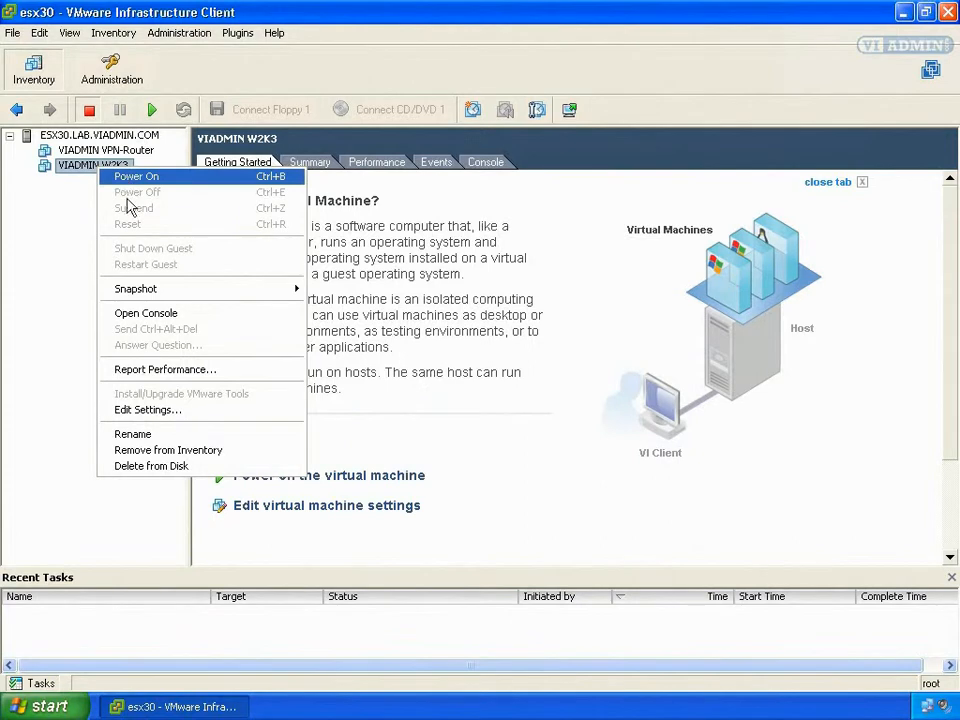
mouse_move(155, 318)
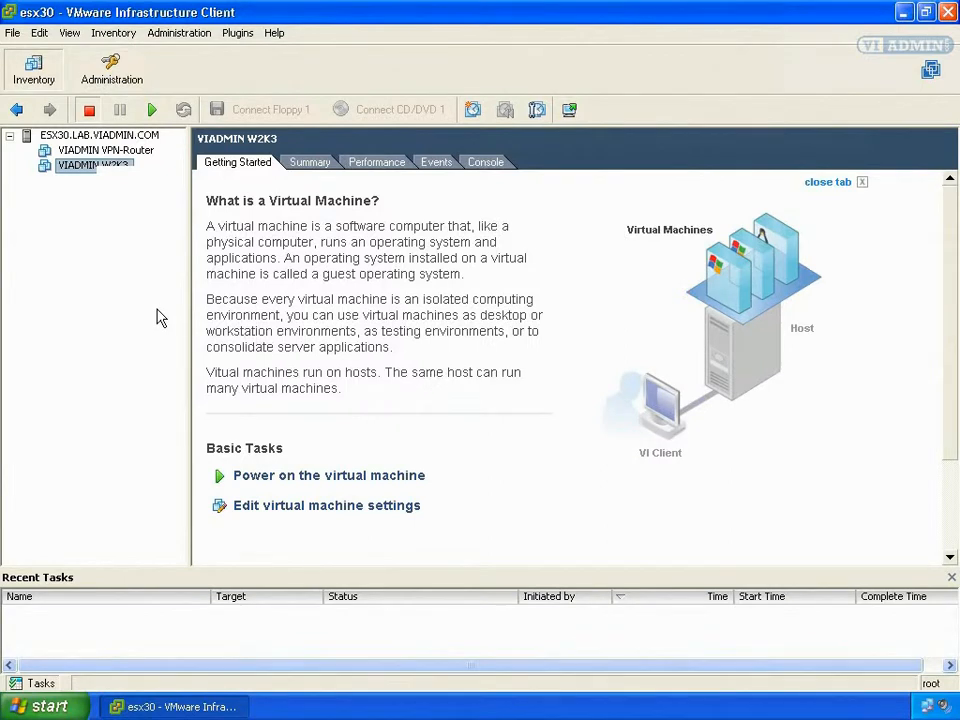
left_click(328, 475)
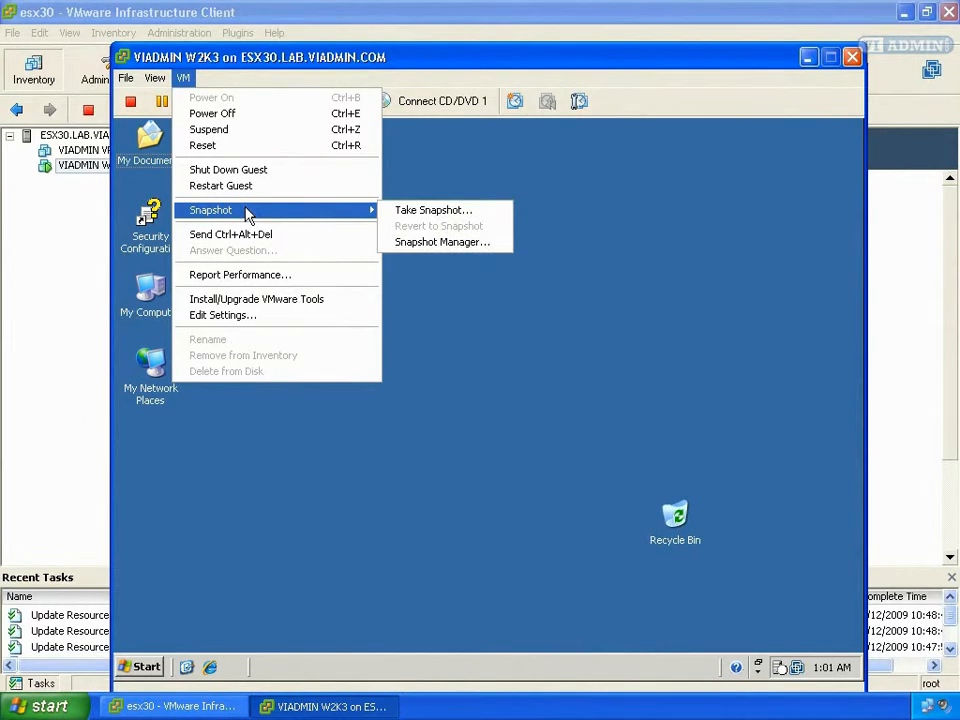
mouse_move(433, 210)
type("Version 1")
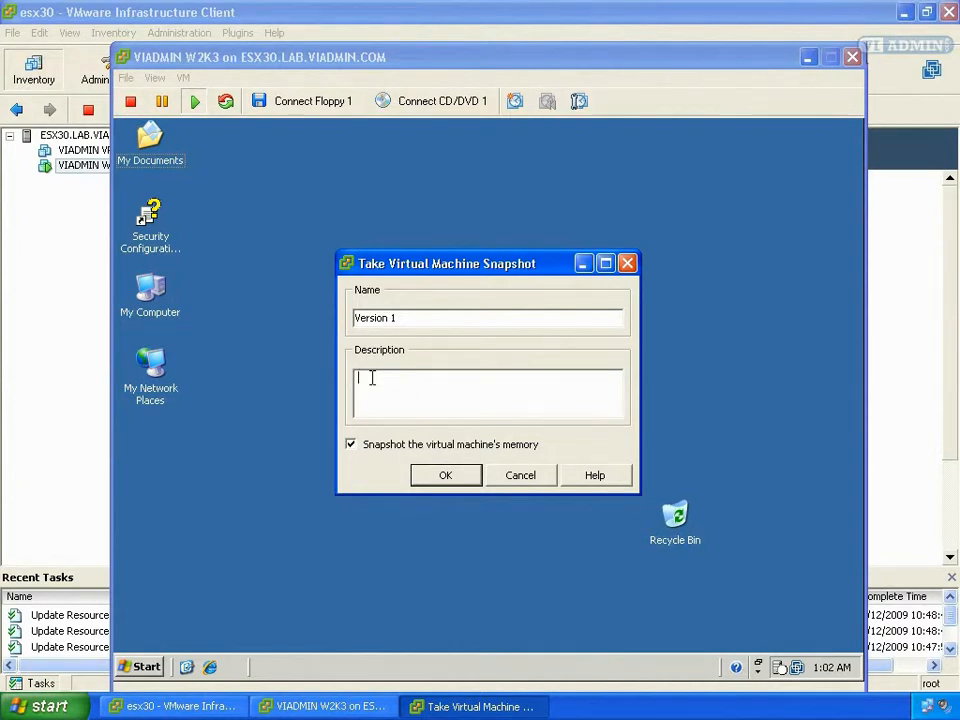
Describe the snapshot as 'This is our clean OS install' and create it
type("This is our clean OS")
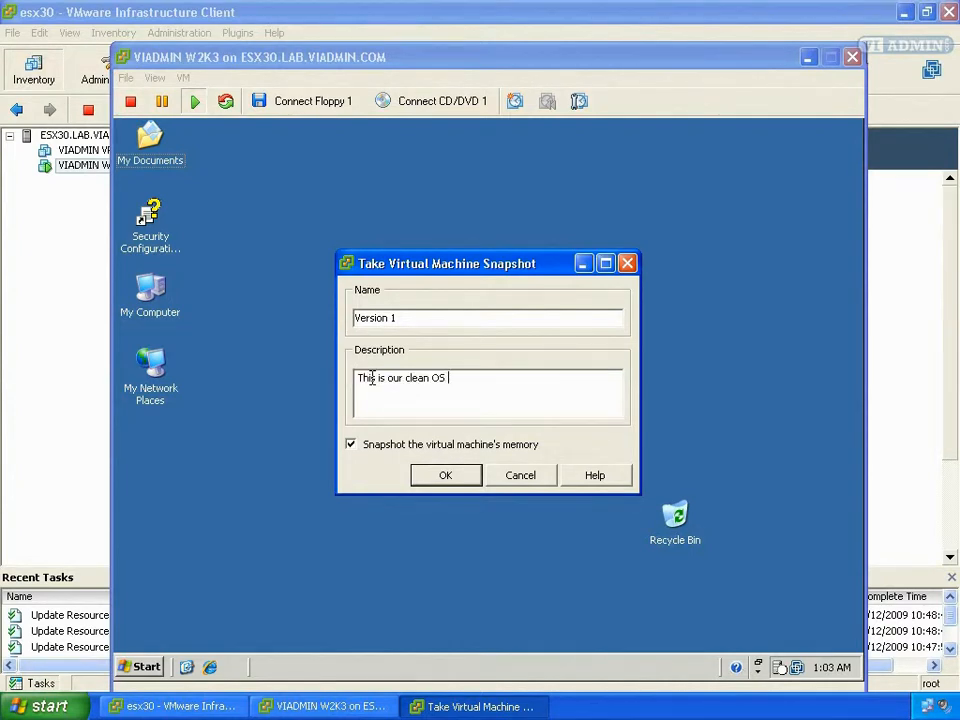
type("inst")
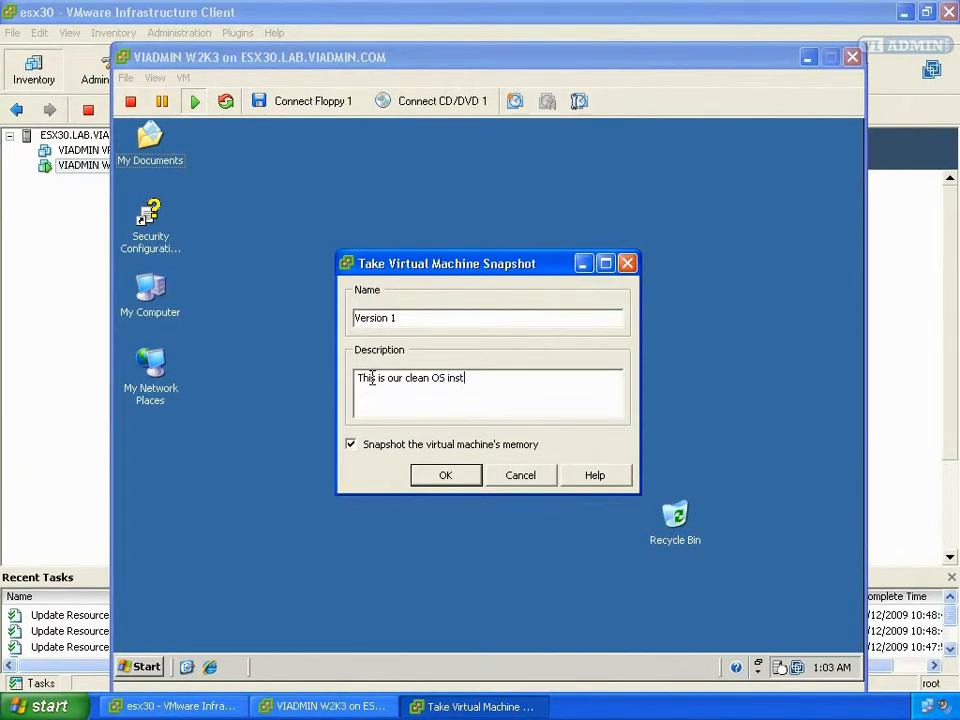
type("all")
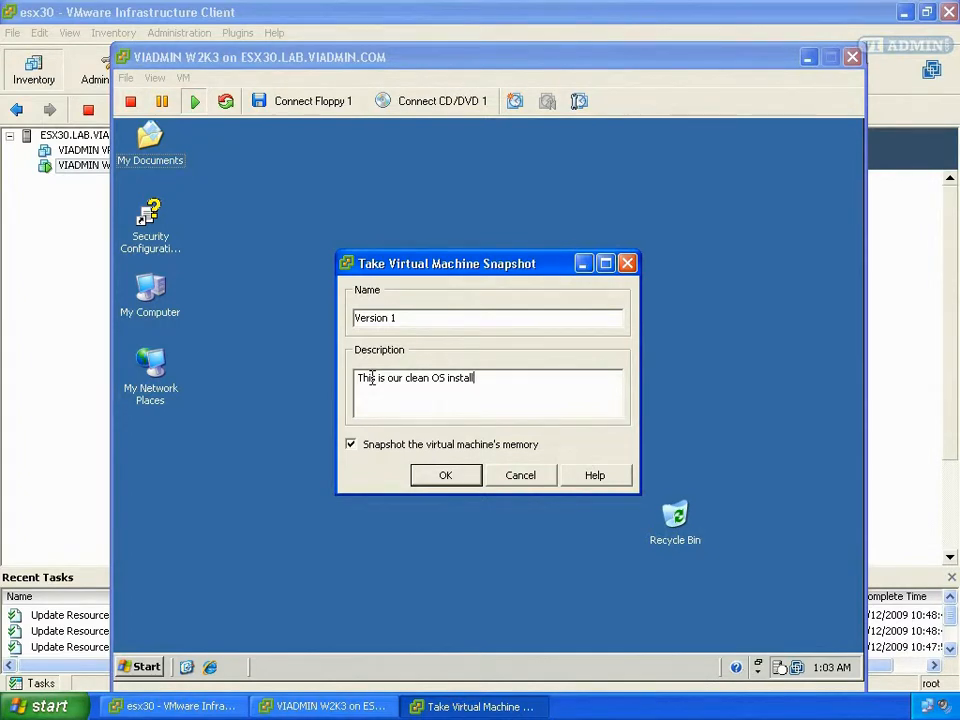
left_click(445, 475)
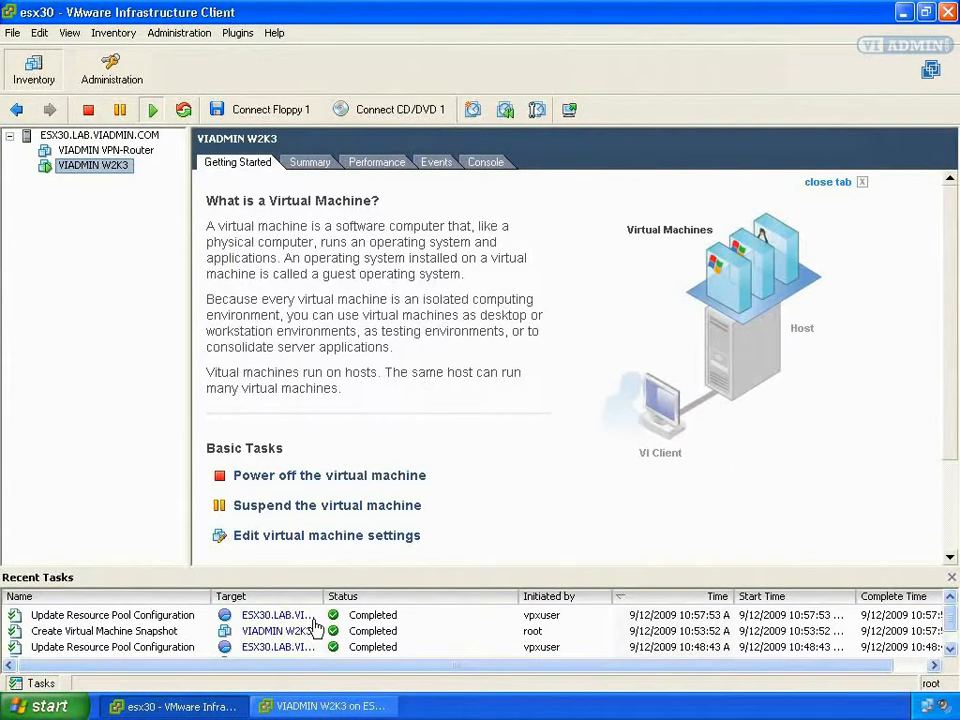
mouse_move(100, 332)
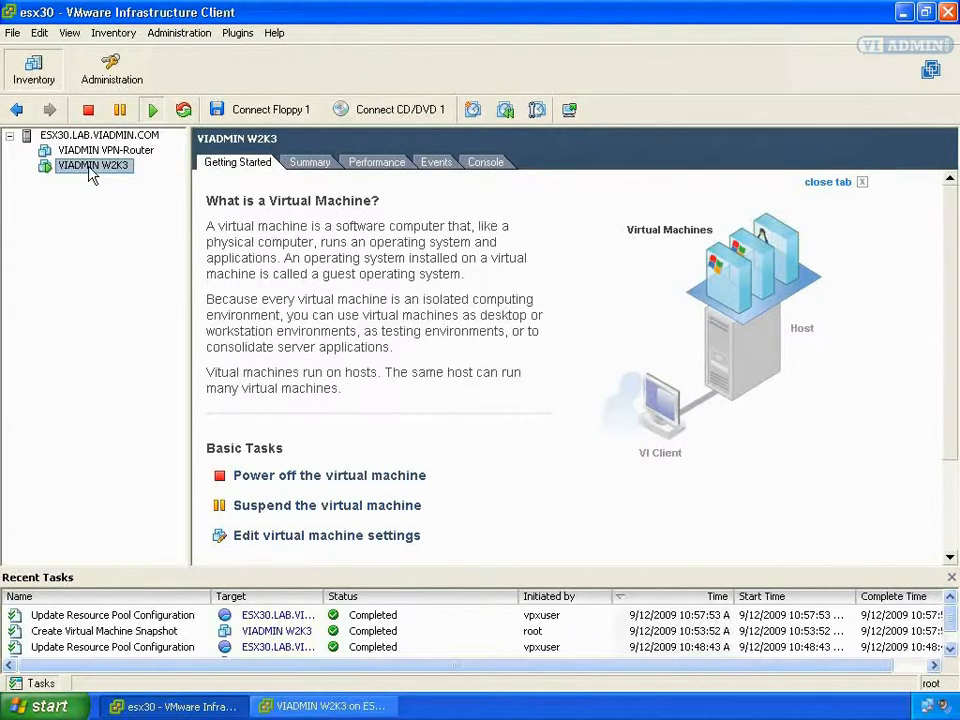
Launch Snapshot Manager for W2K3 from the machine's context menu
right_click(93, 165)
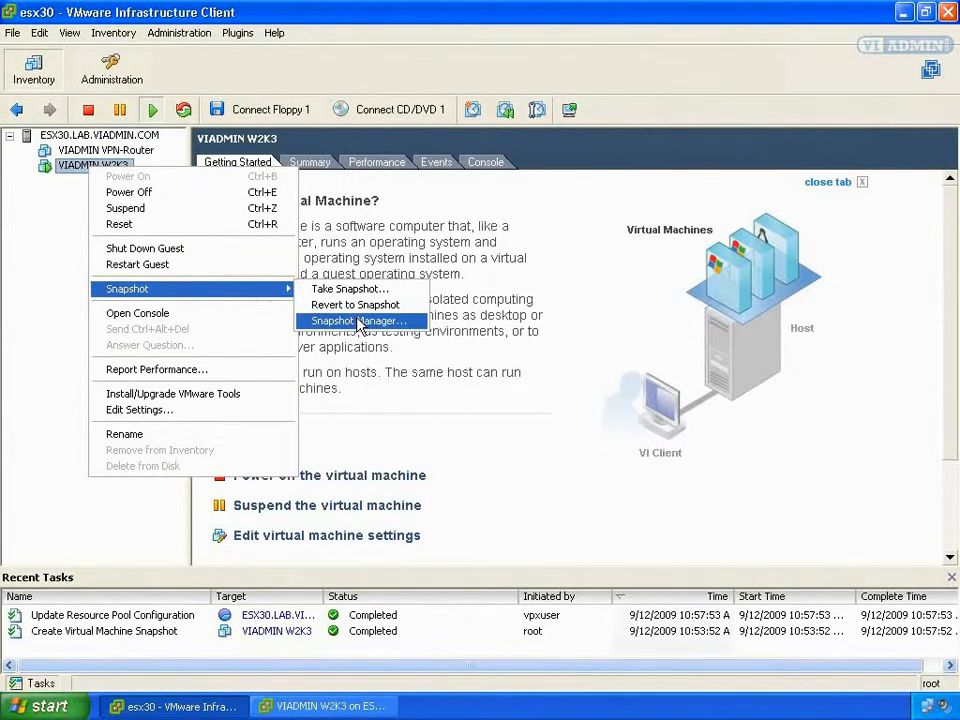
left_click(357, 321)
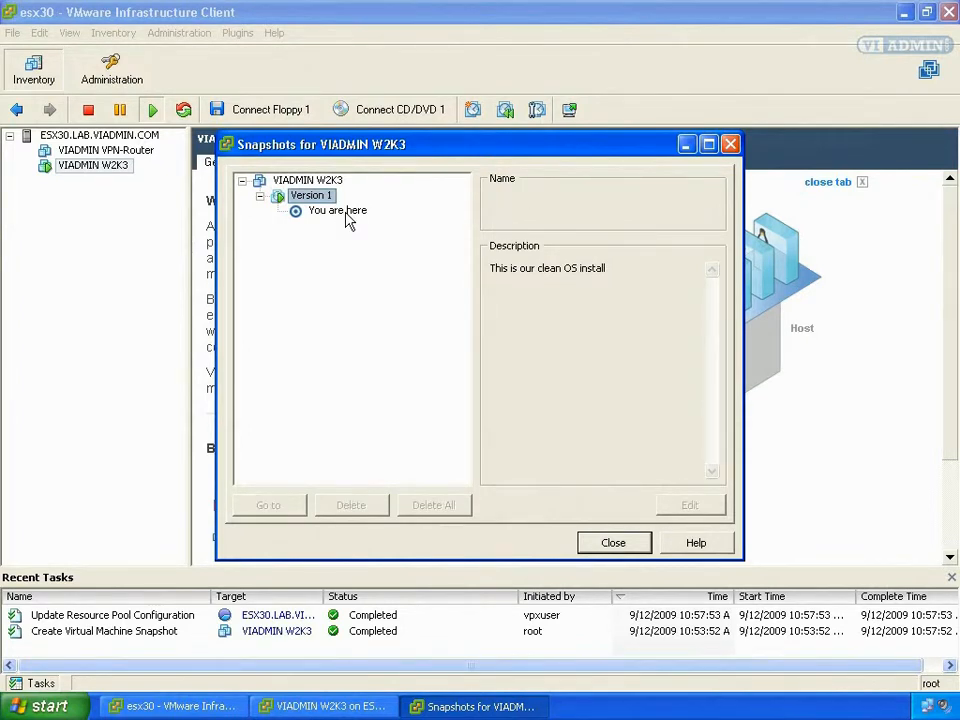
Select the 'You are here' entry under Version 1 and close Snapshot Manager
left_click(337, 210)
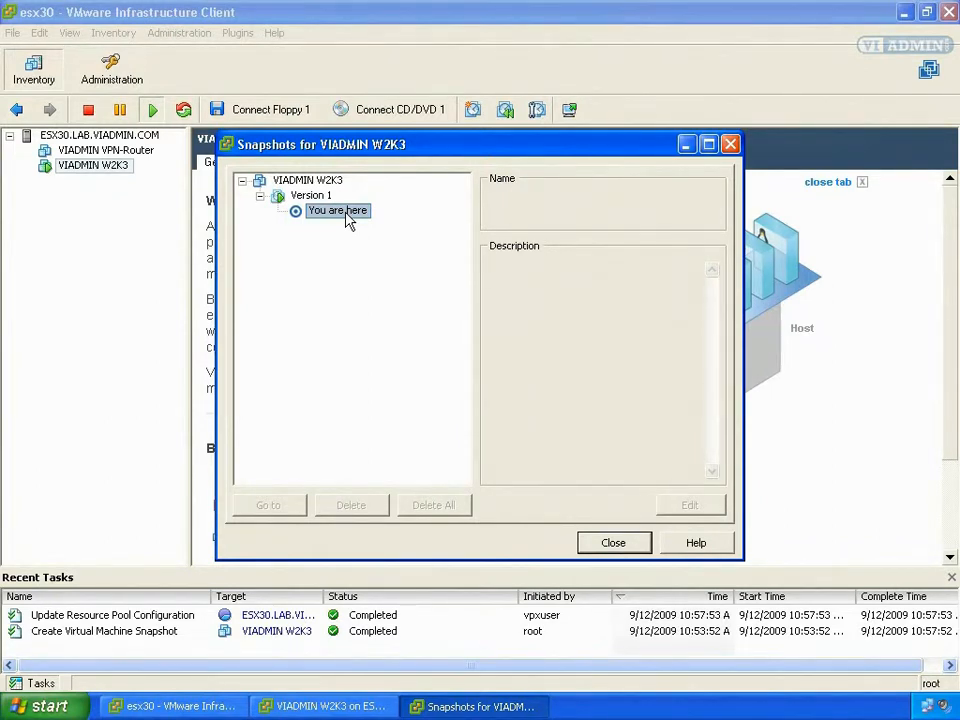
left_click(613, 542)
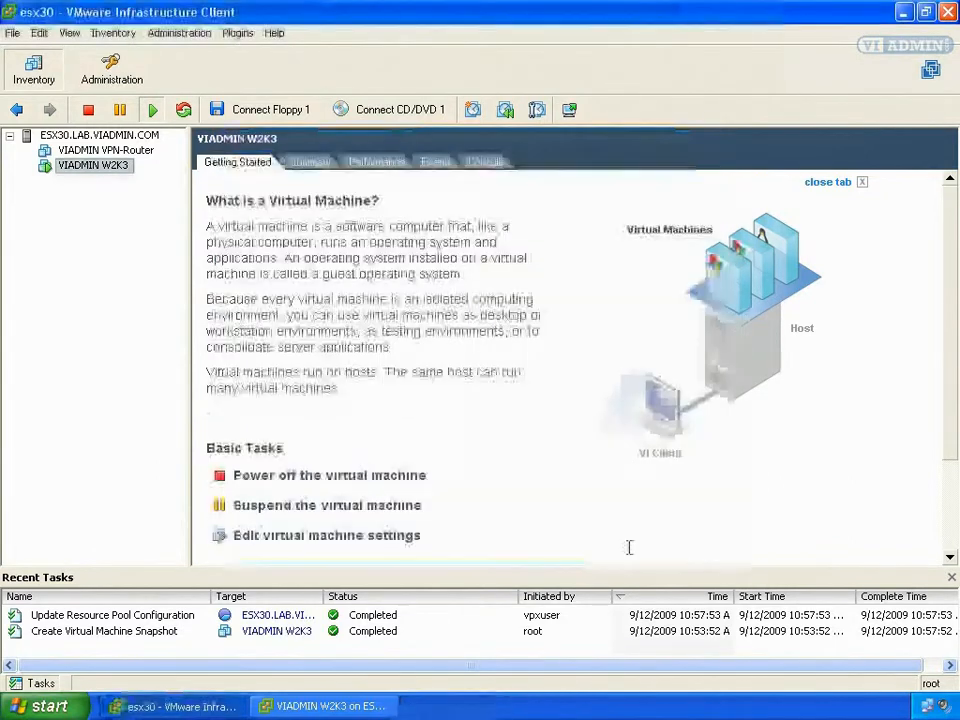